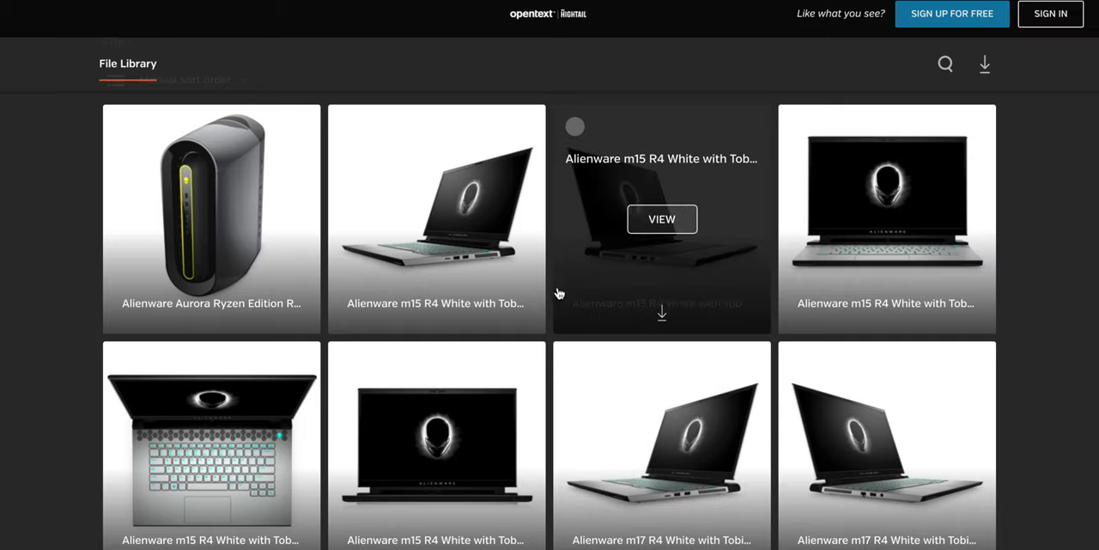
Page from the Aurora desktop image through the m15 R4 images to the m15 R4 spec sheet
click(210, 219)
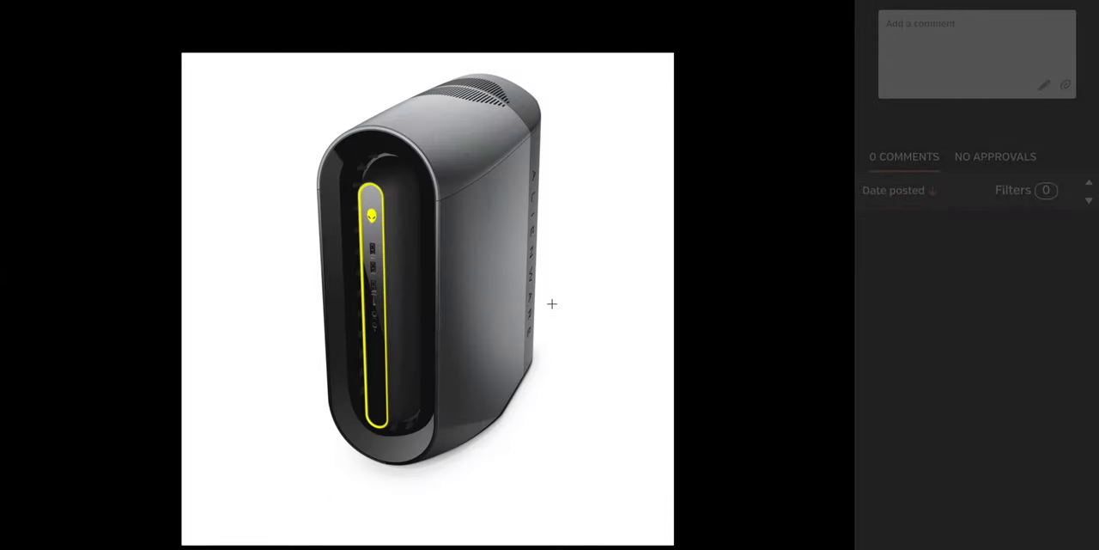
mouse_move(522, 307)
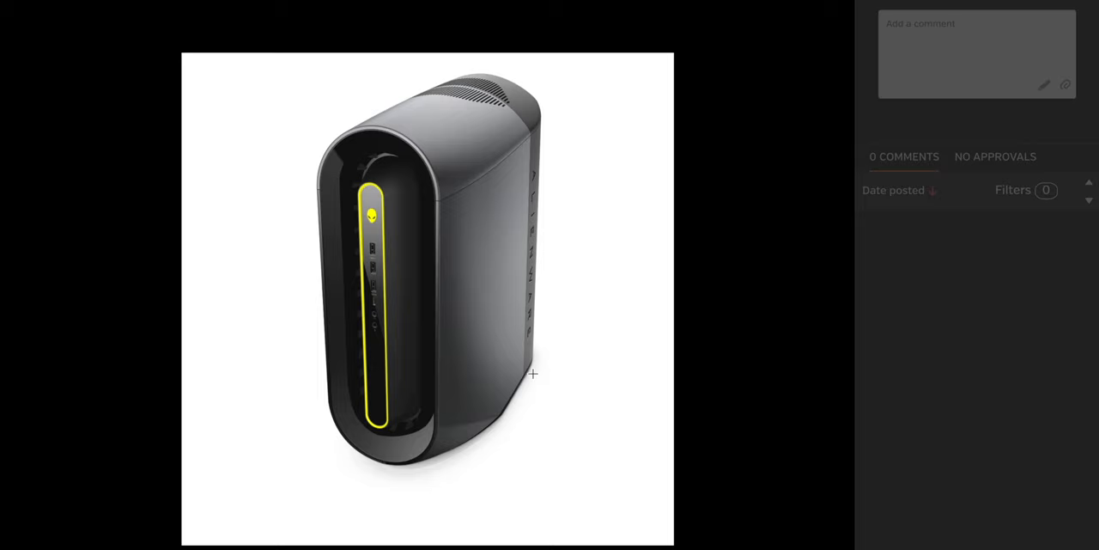
mouse_move(523, 370)
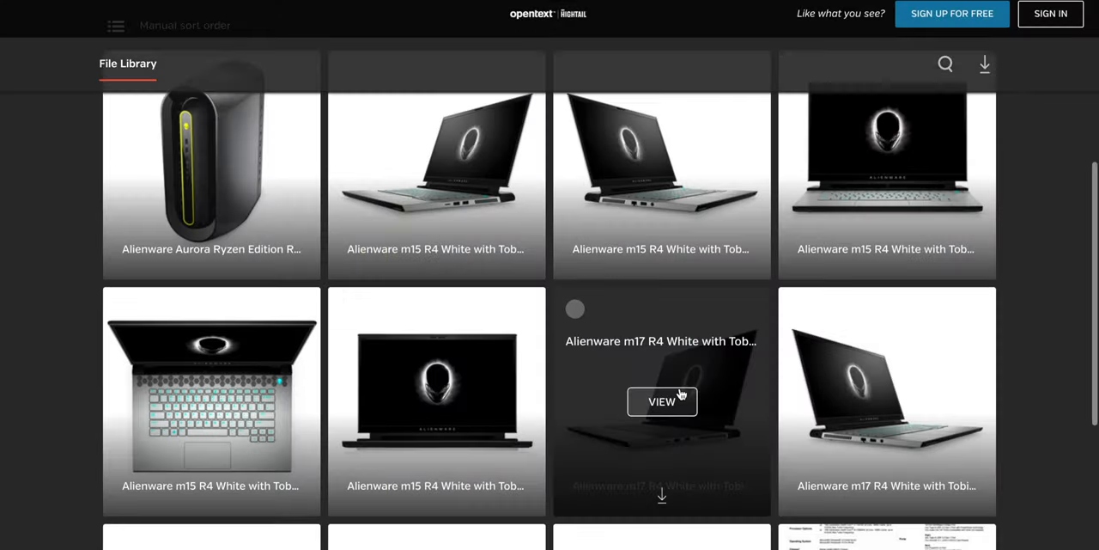
click(661, 401)
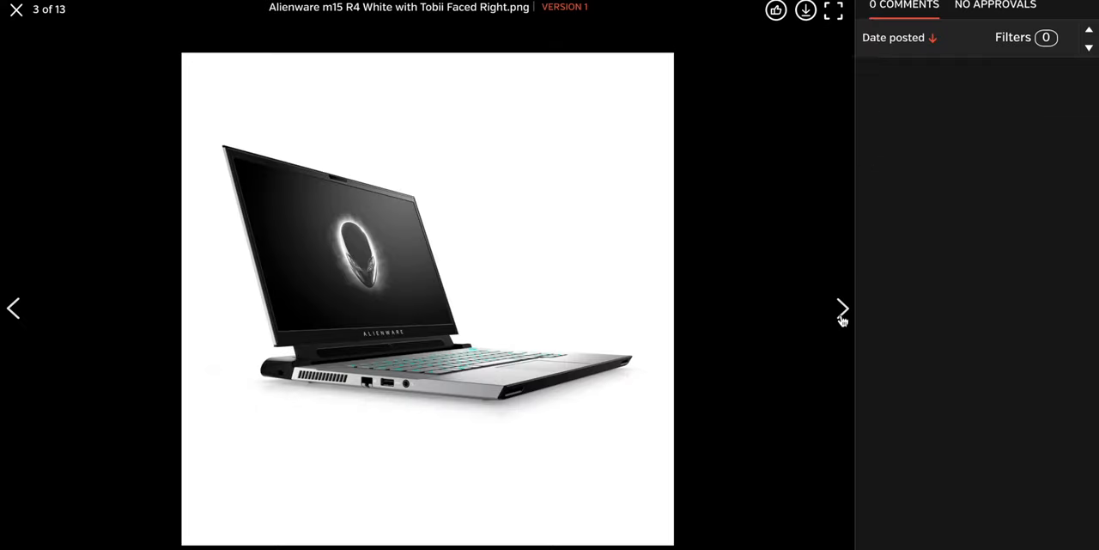
click(842, 309)
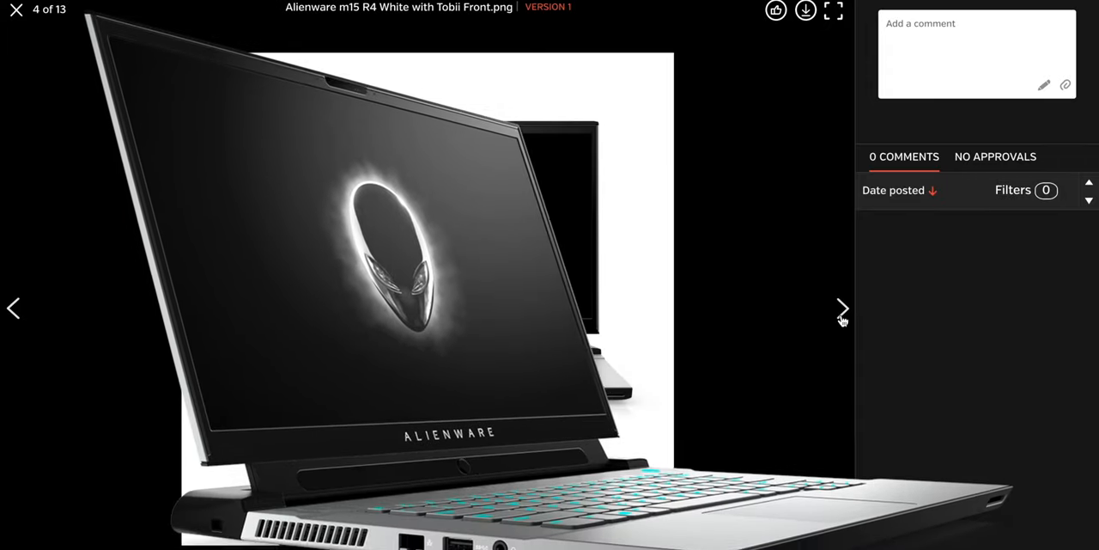
click(841, 307)
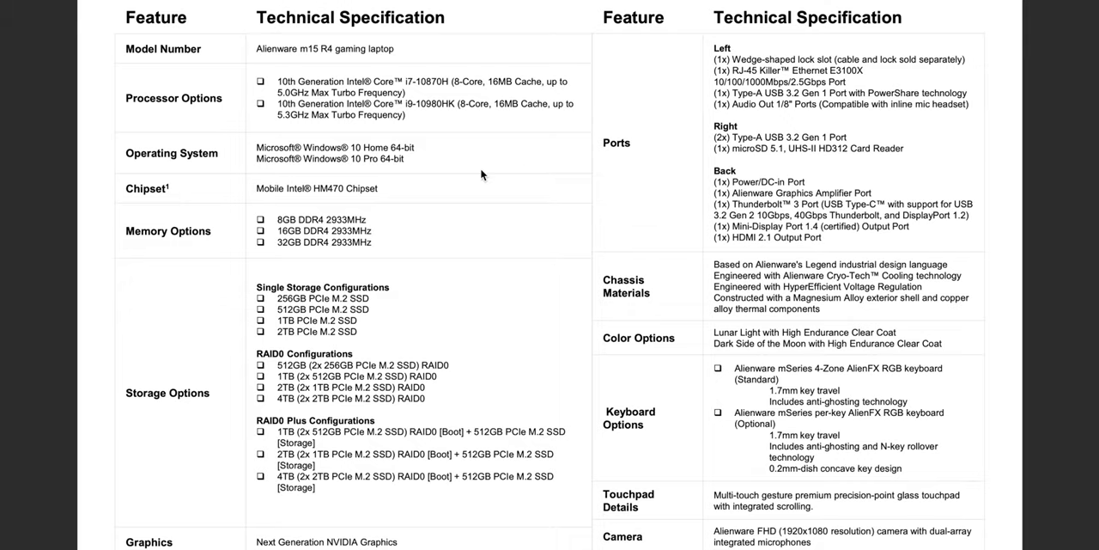
scroll(down, 3)
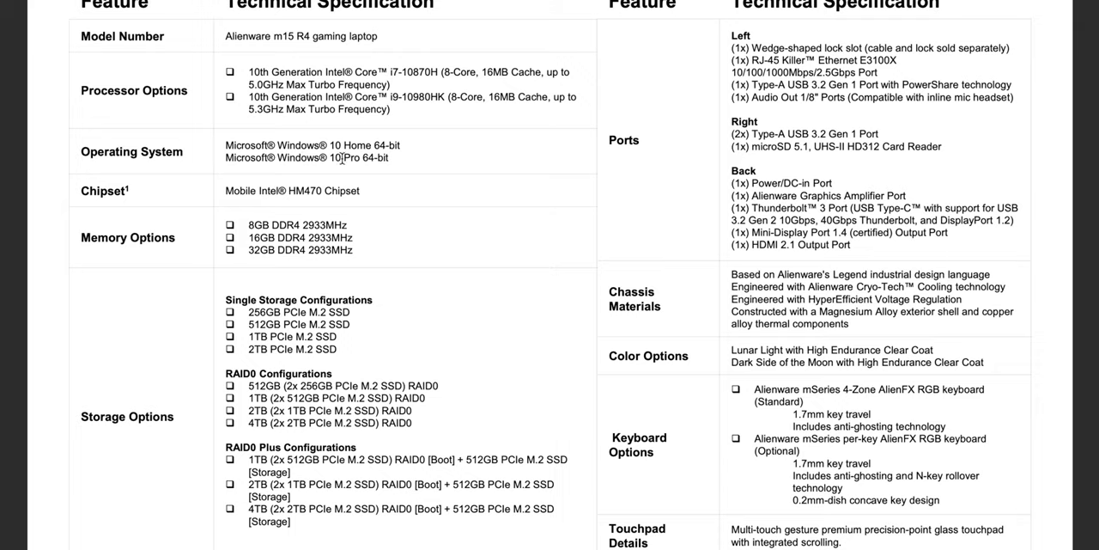
mouse_move(378, 169)
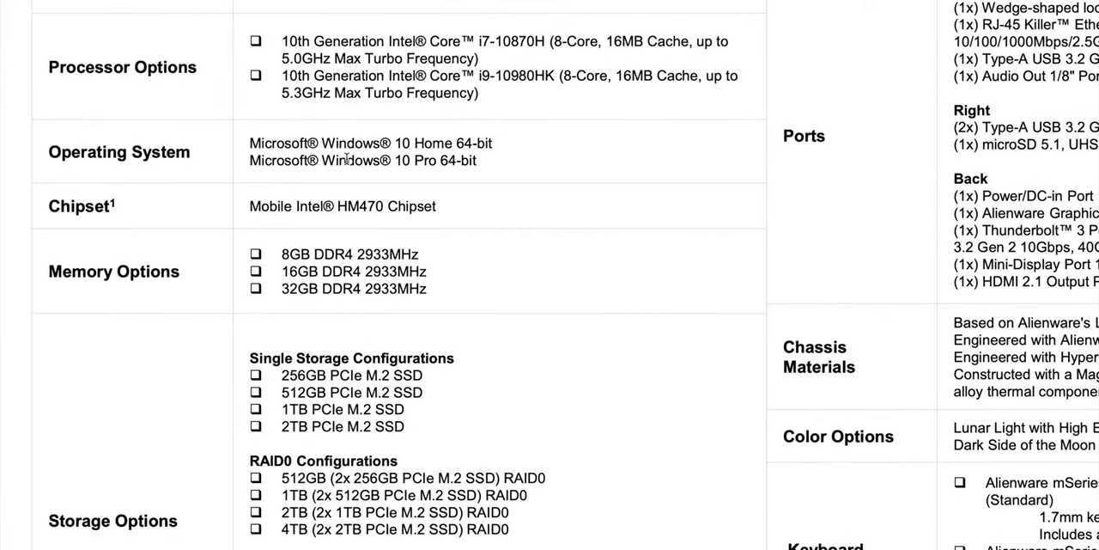
mouse_move(303, 169)
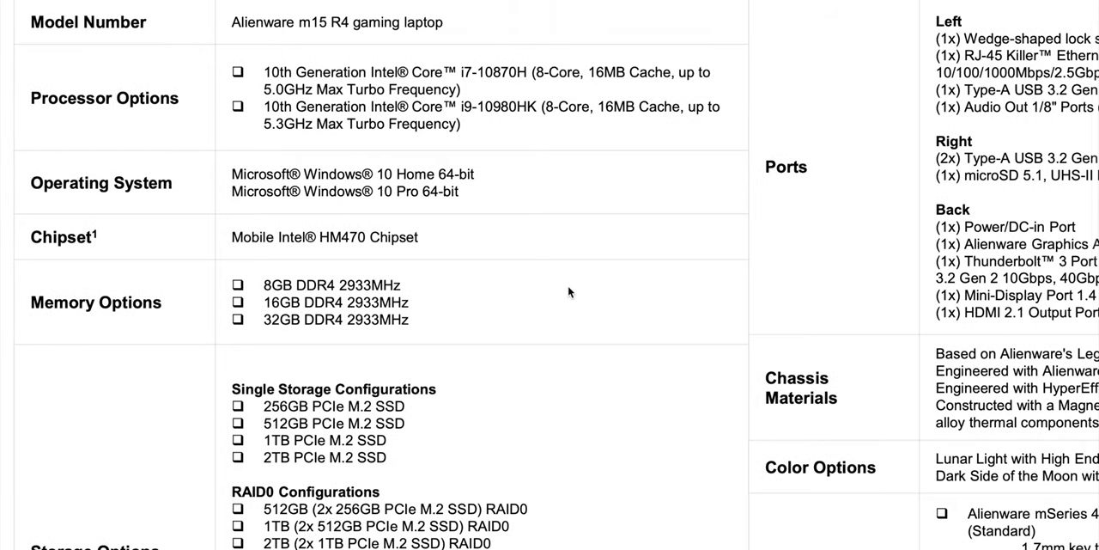
Scroll the m15 R4 sheet down to the Hyper-Efficient Voltage Regulation and Display rows
scroll(down, 3)
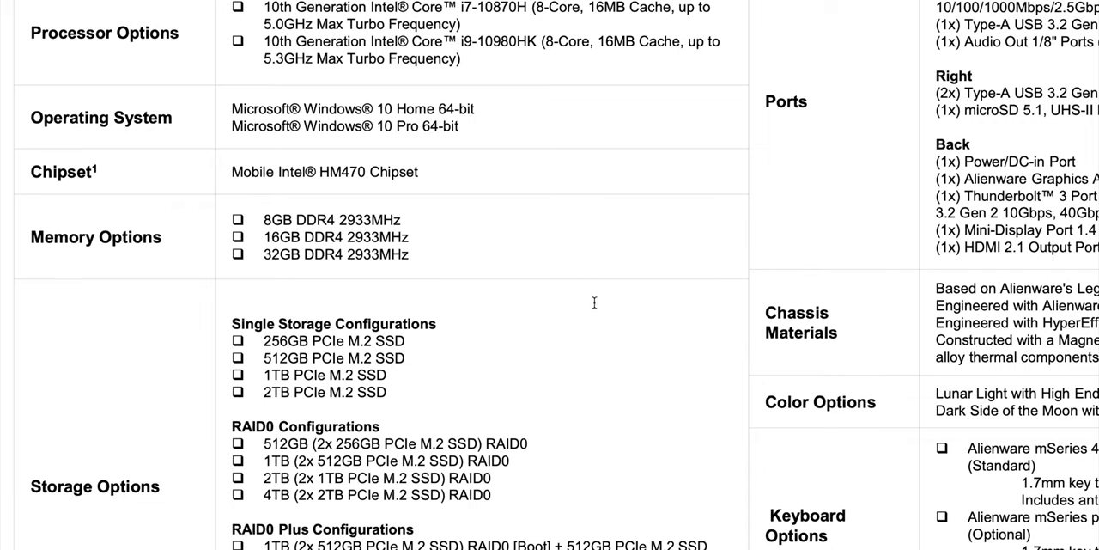
mouse_move(635, 325)
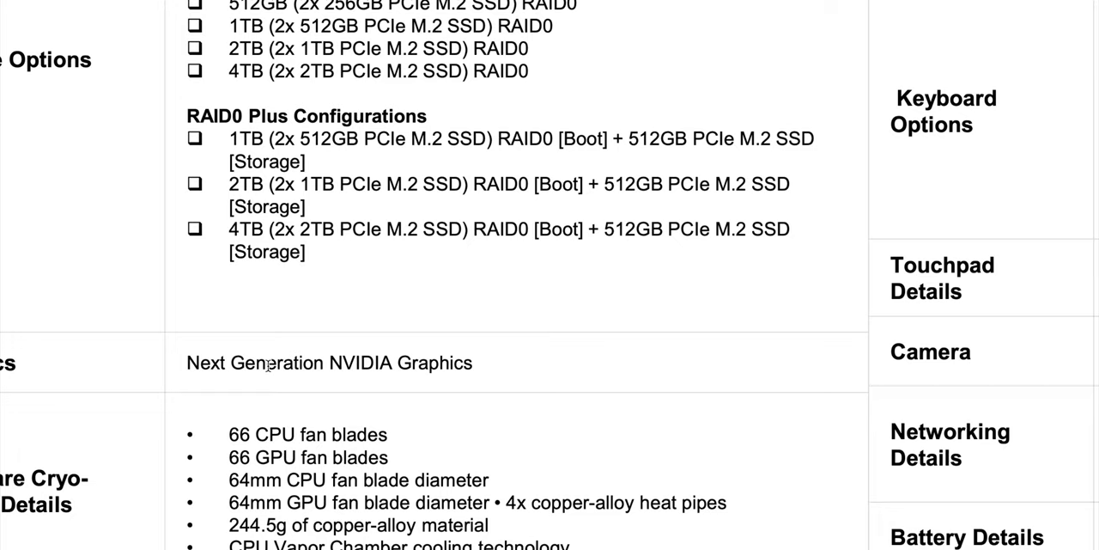
scroll(down, 3)
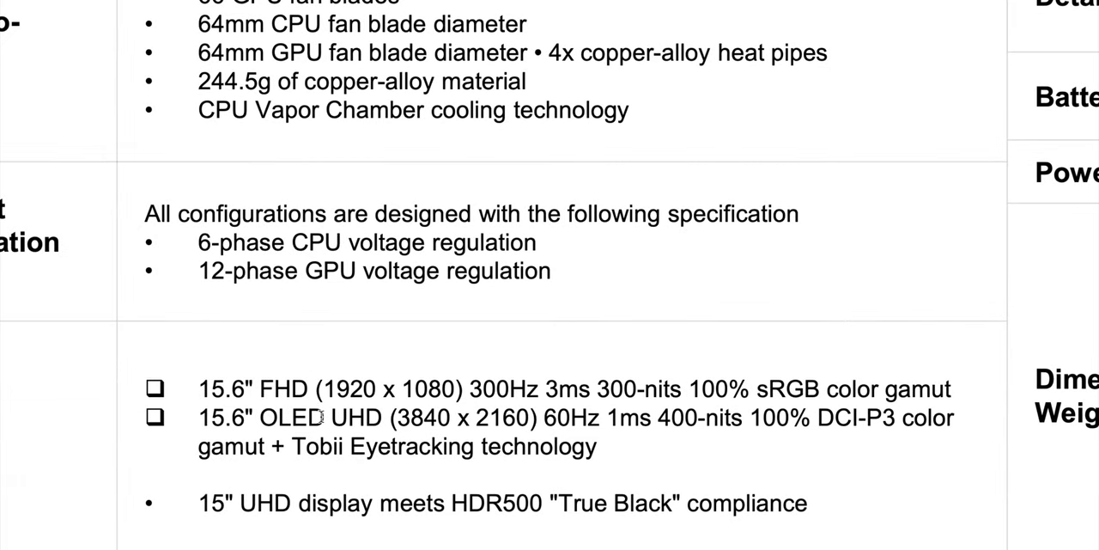
scroll(down, 3)
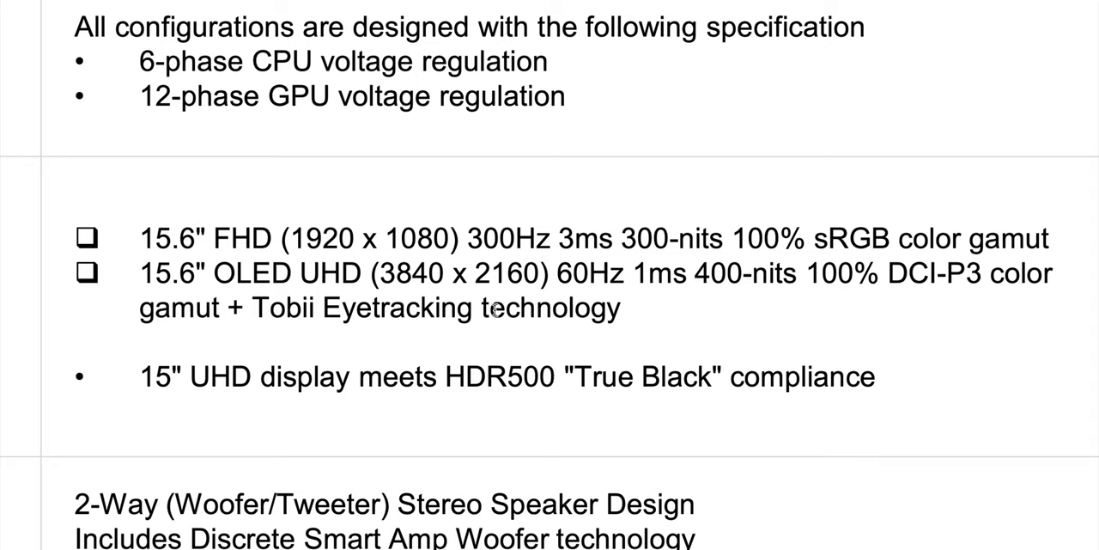
Highlight '1080p 300Hz 3ms 300-nits' in the Display row, then view the Battery and Power Adapter rows
drag(398, 238, 614, 238)
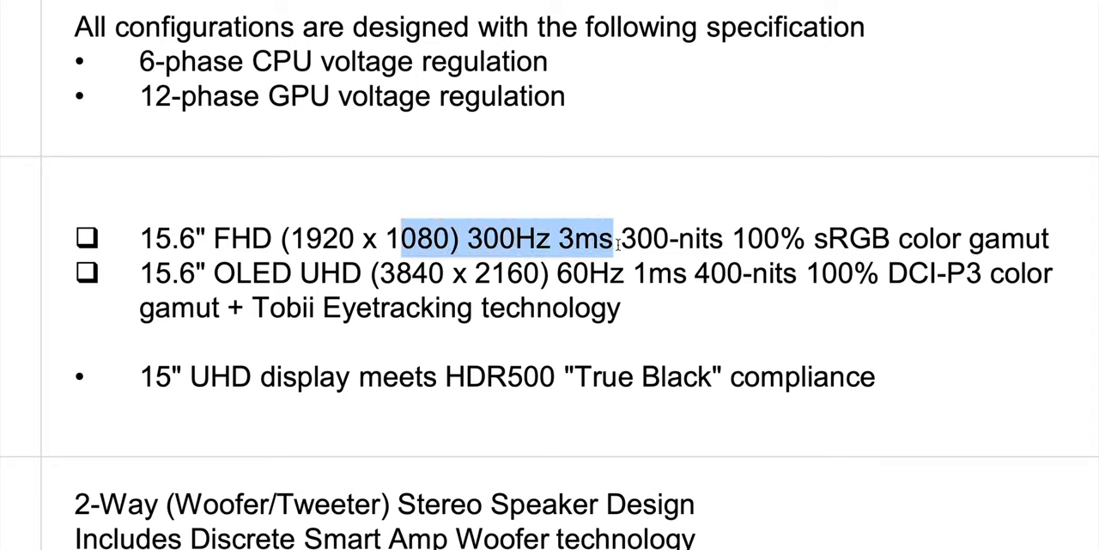
drag(615, 238, 691, 238)
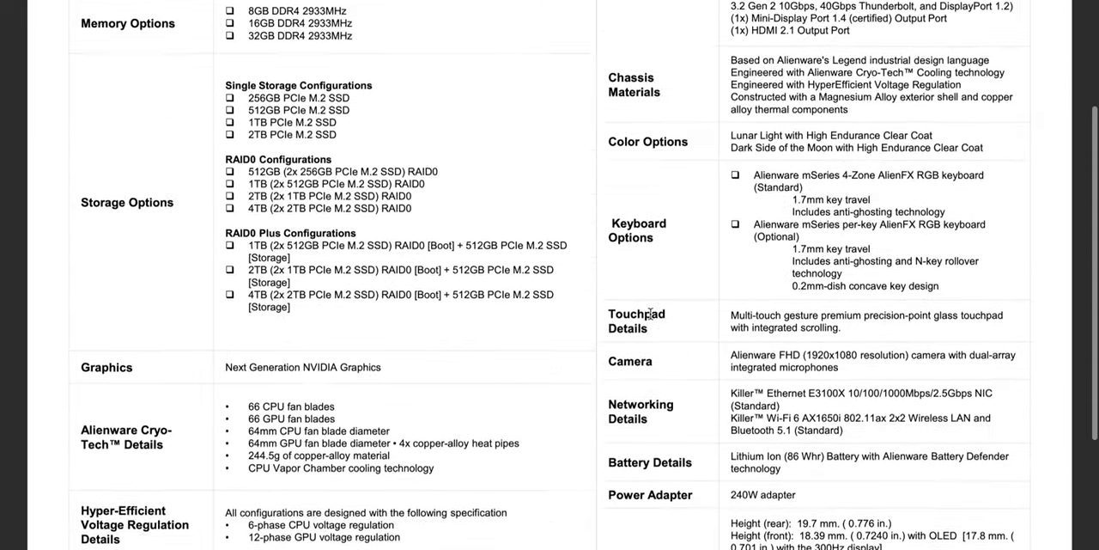
scroll(up, 3)
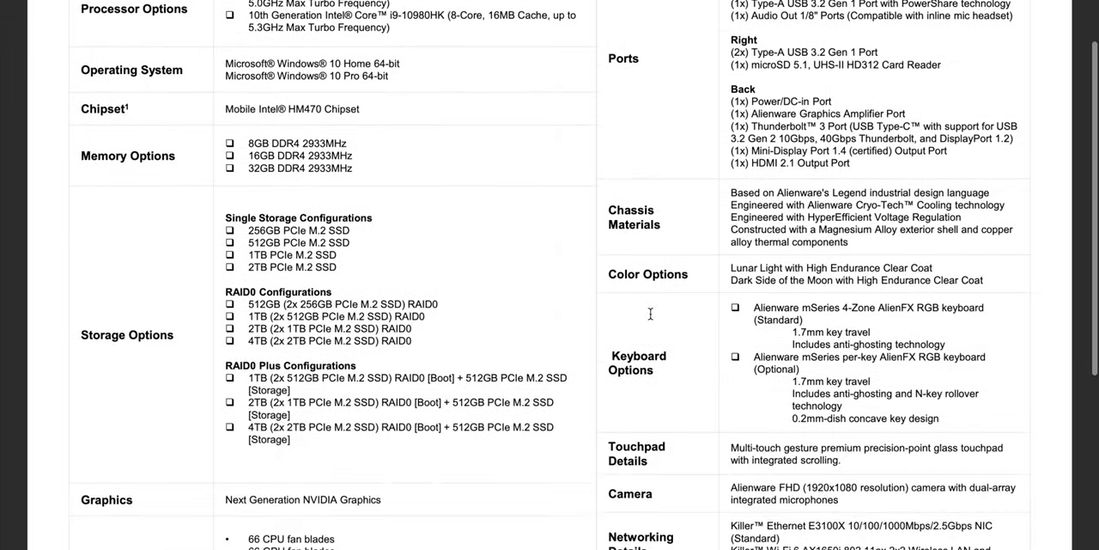
scroll(up, 3)
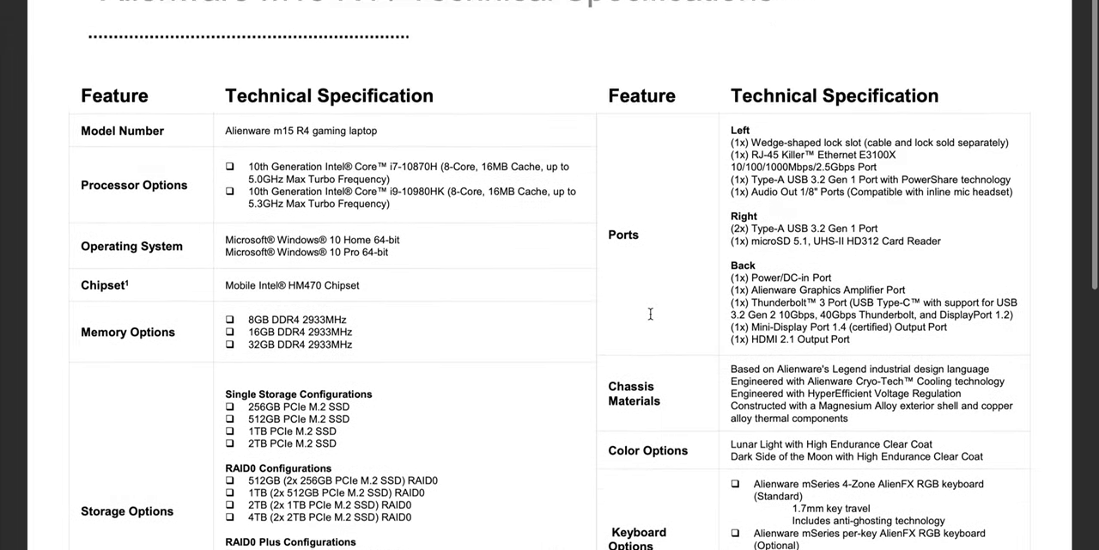
scroll(down, 3)
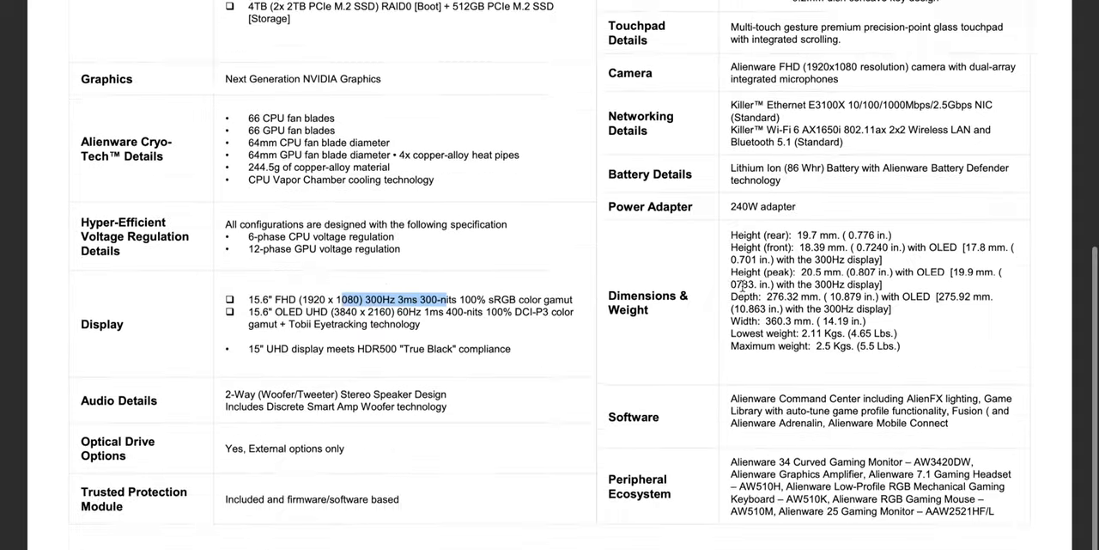
scroll(down, 3)
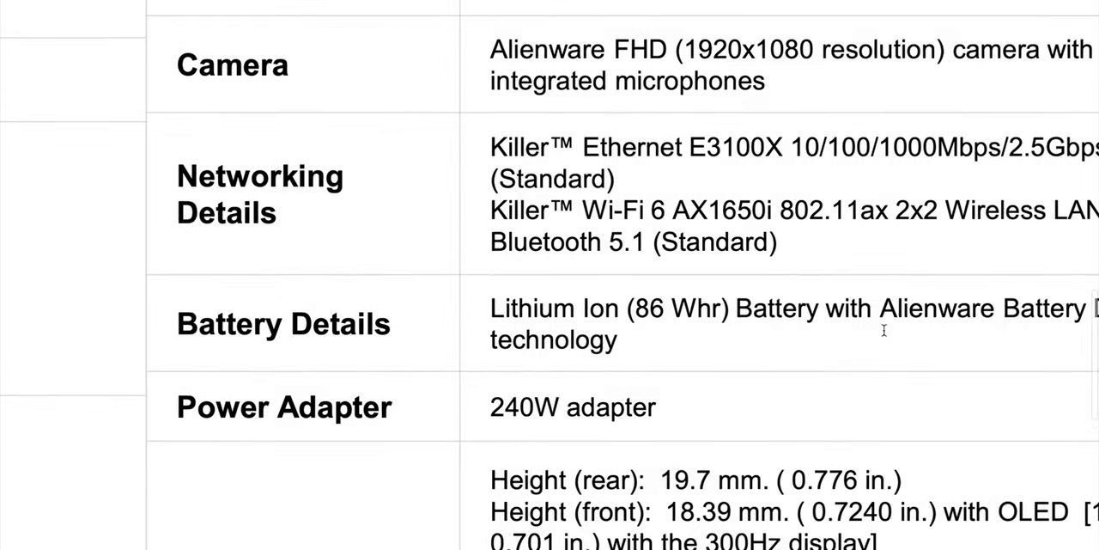
mouse_move(799, 333)
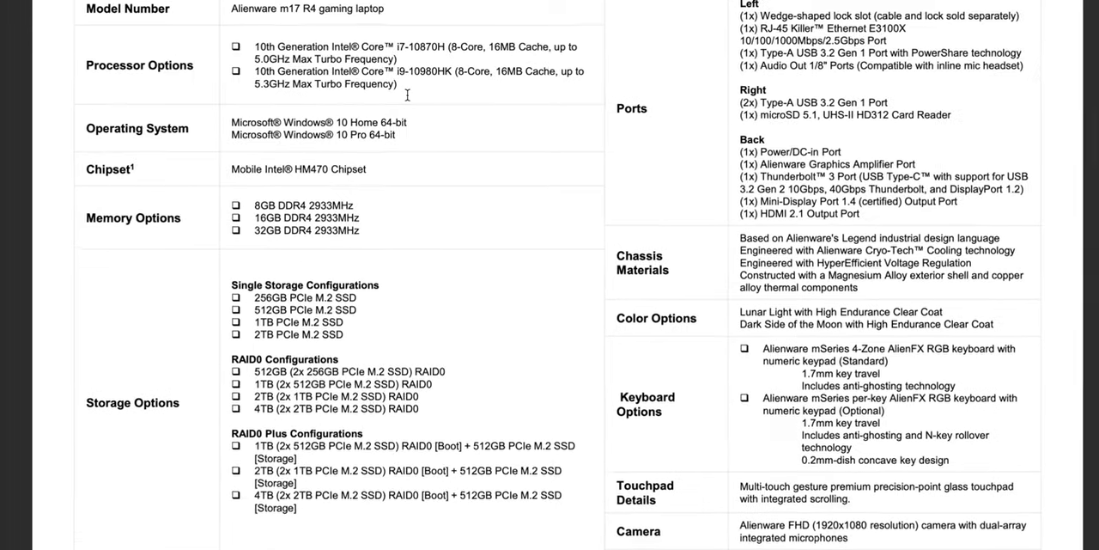
Scroll down through the m17 R4 spec sheet's rows, then back up to the top
scroll(down, 3)
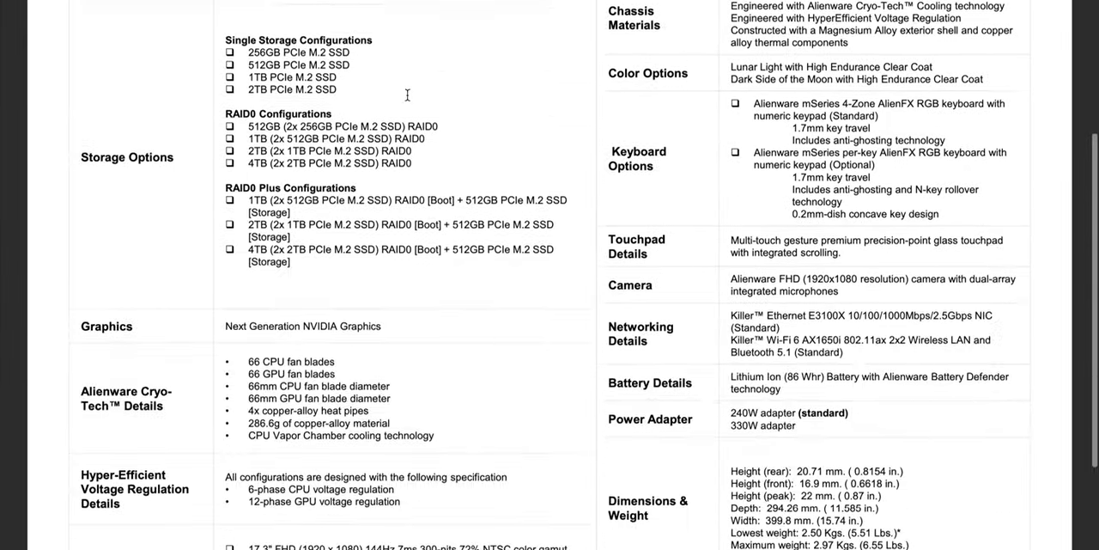
scroll(down, 3)
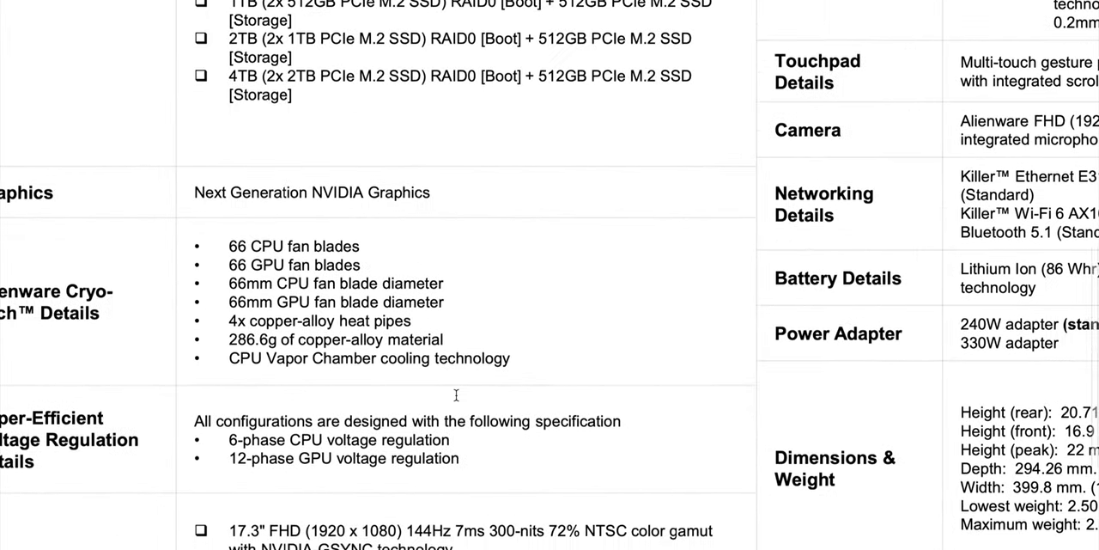
scroll(down, 3)
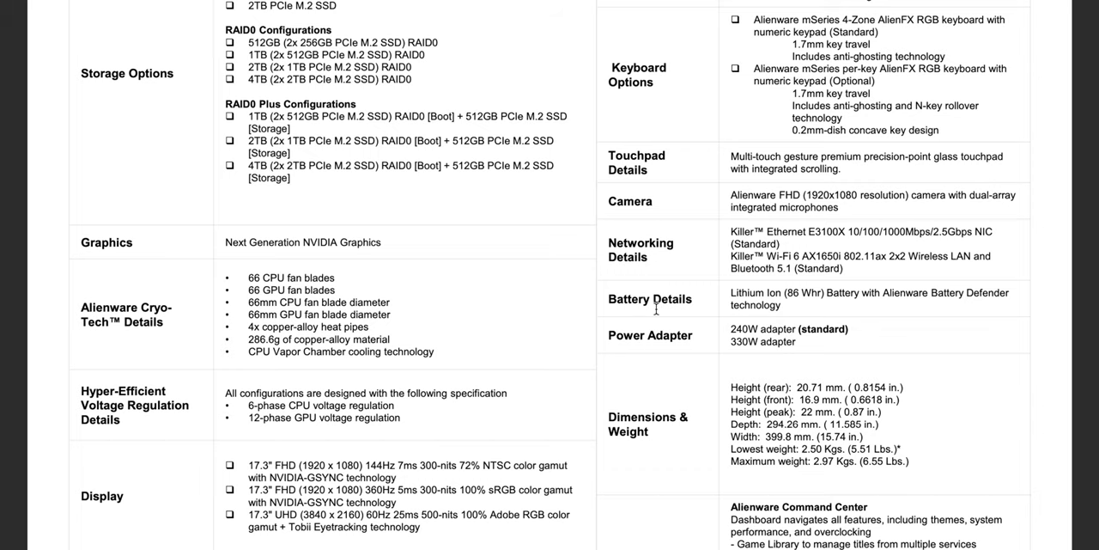
scroll(up, 3)
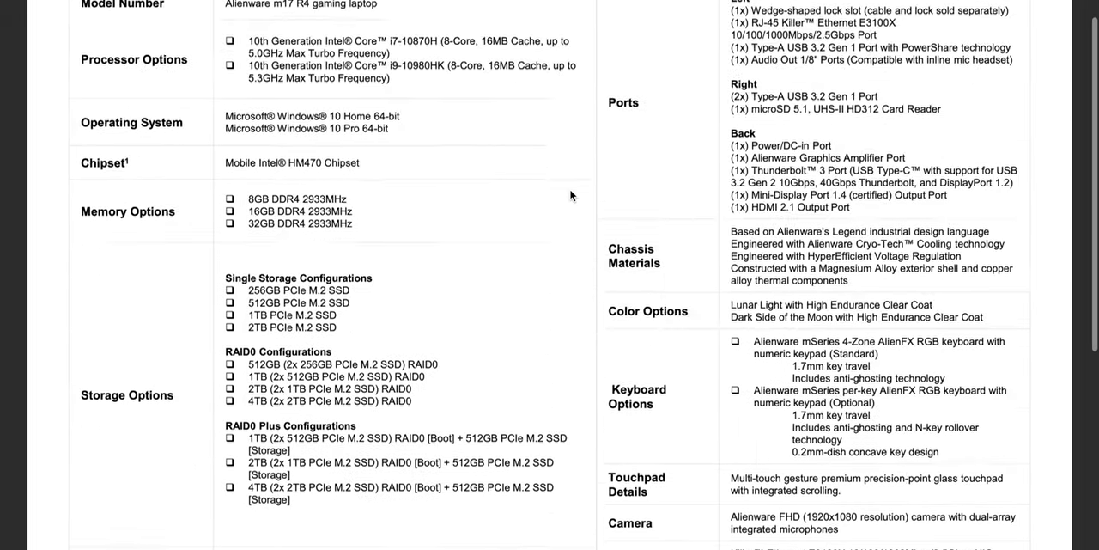